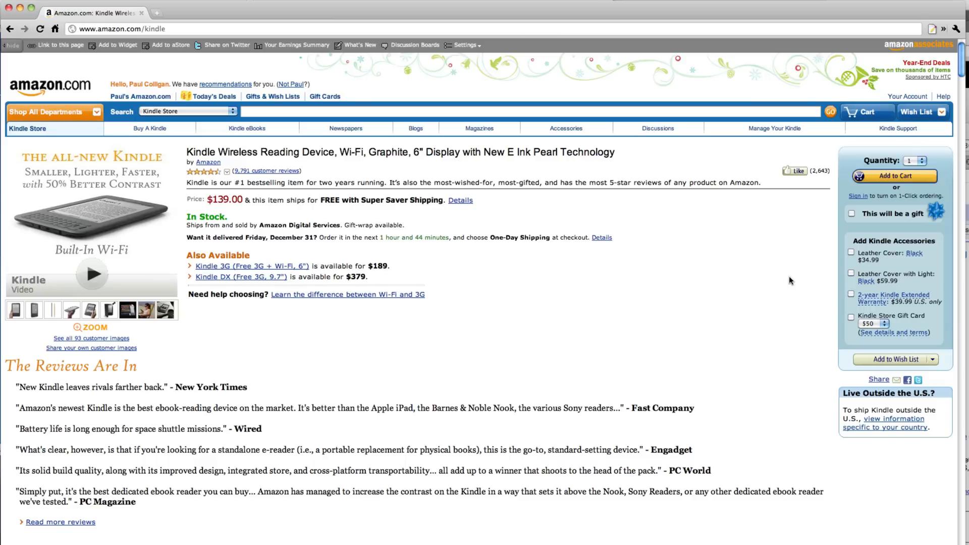
mouse_move(242, 186)
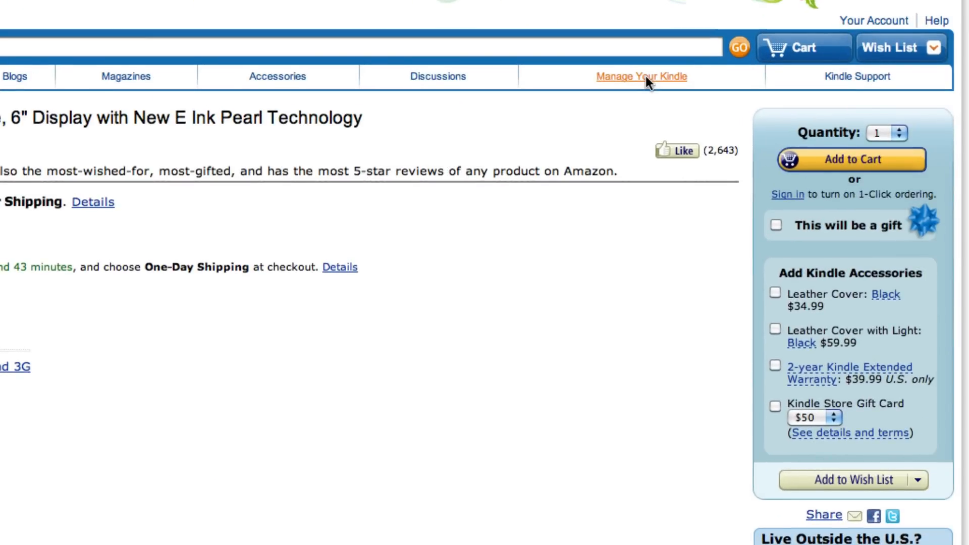
Step: Go to Manage Your Kindle and scroll down to the Your Orders list
click(641, 77)
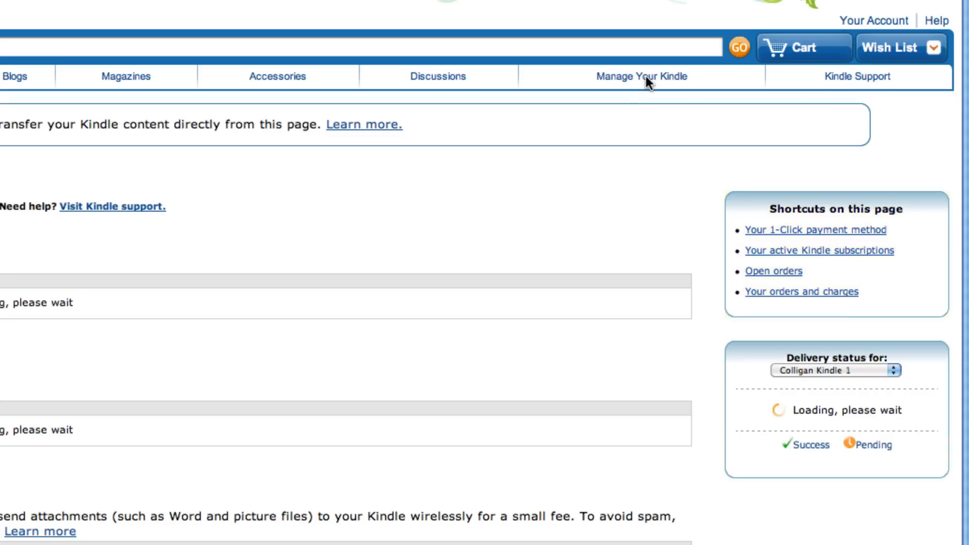
scroll(down, 3)
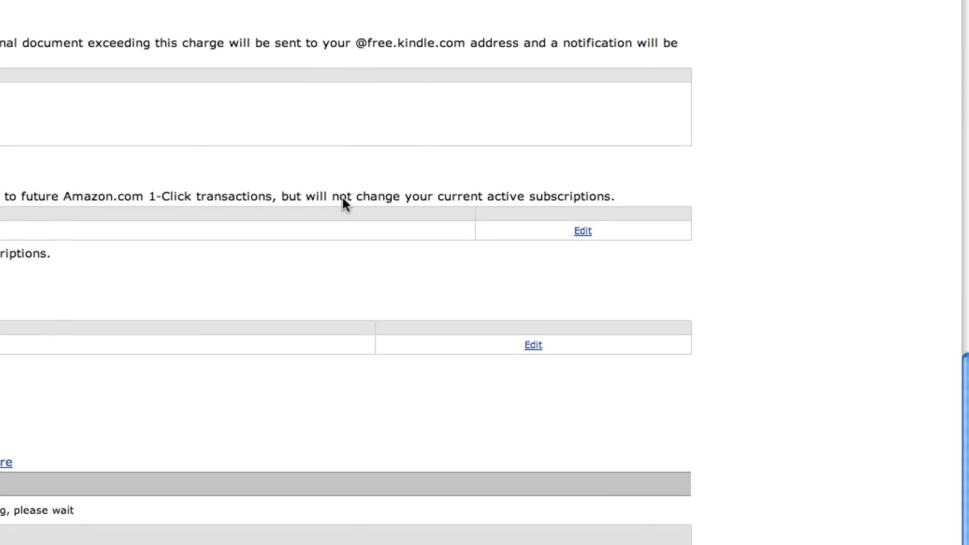
scroll(down, 3)
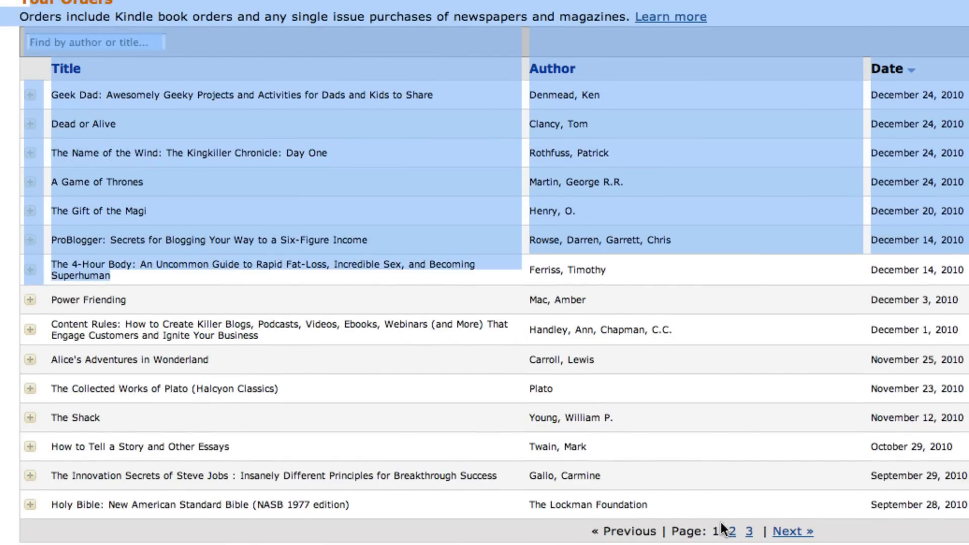
mouse_move(704, 476)
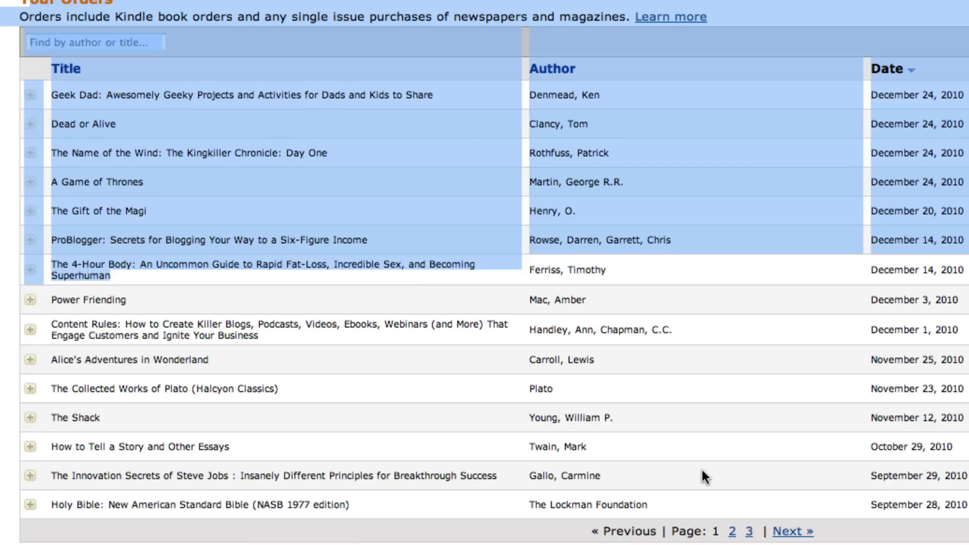
mouse_move(38, 107)
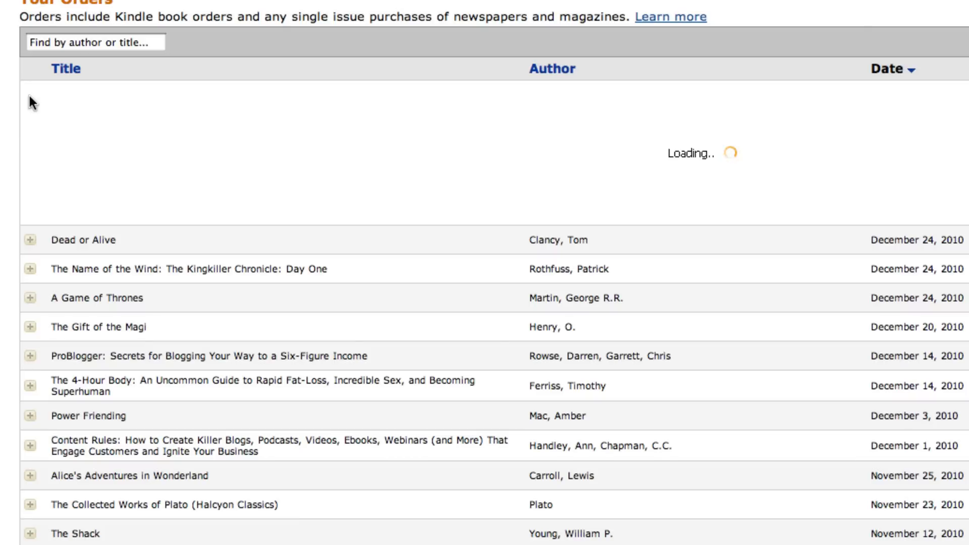
Step: Expand the order details and choose Loan this book for Power Friending
click(30, 102)
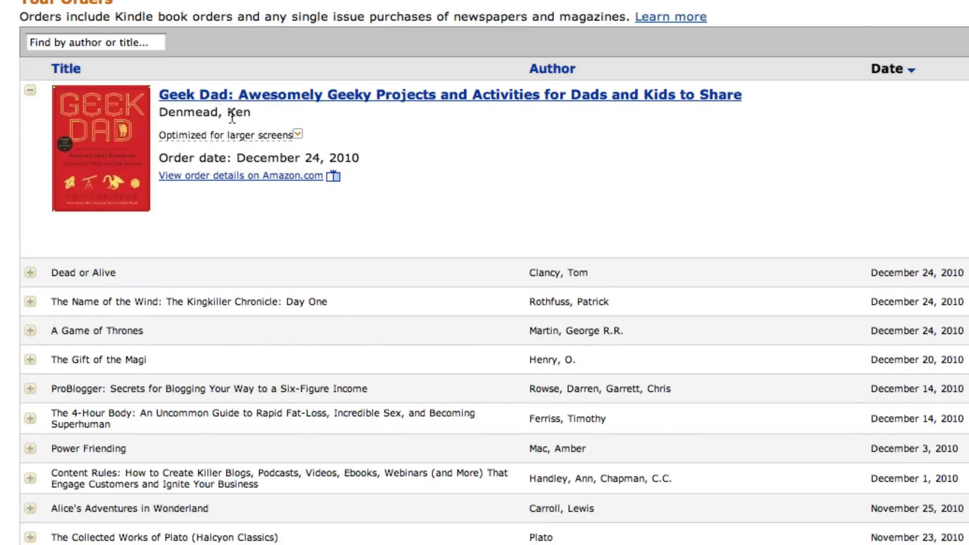
mouse_move(233, 117)
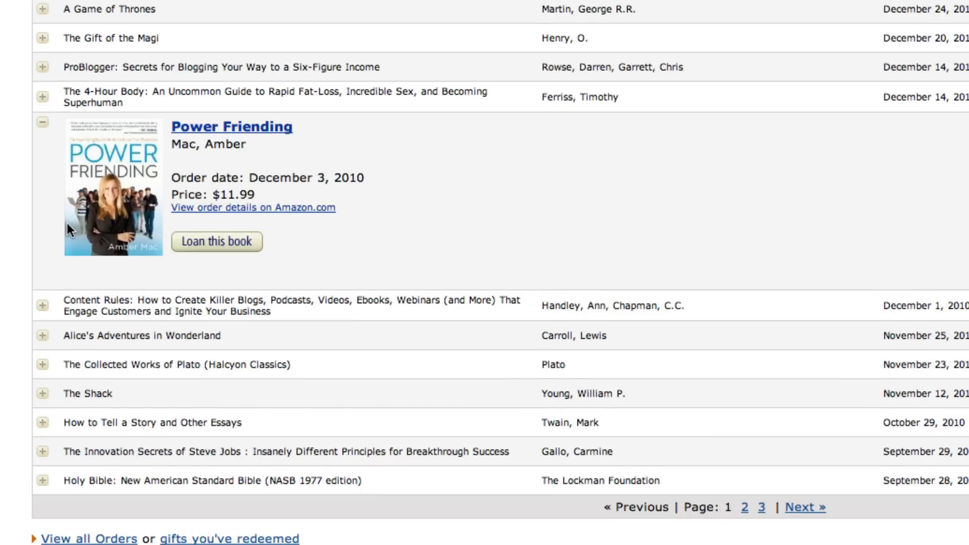
mouse_move(139, 188)
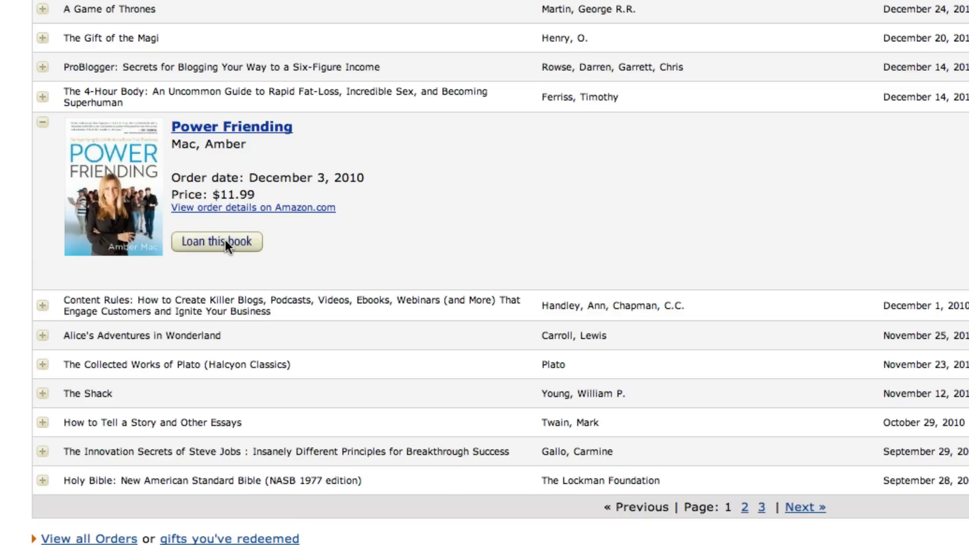
click(216, 241)
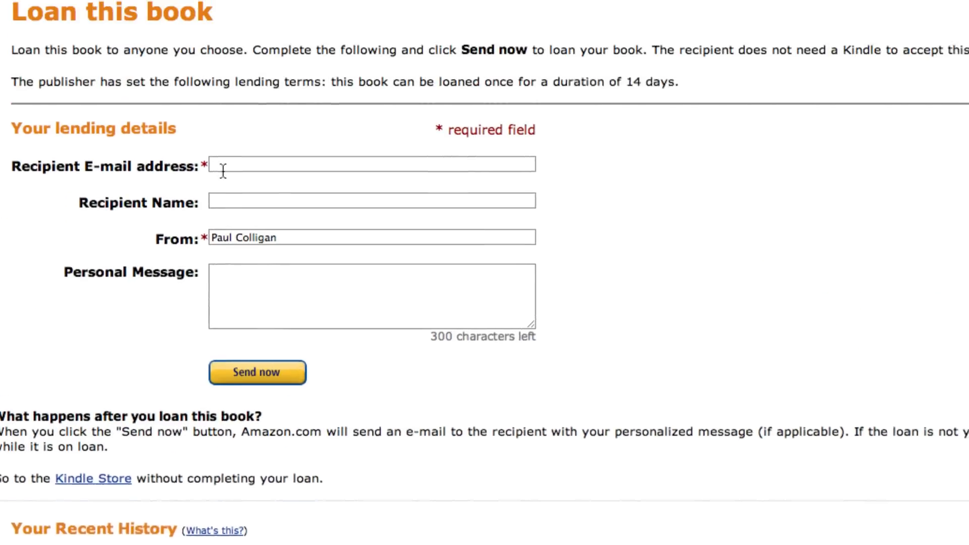
click(371, 187)
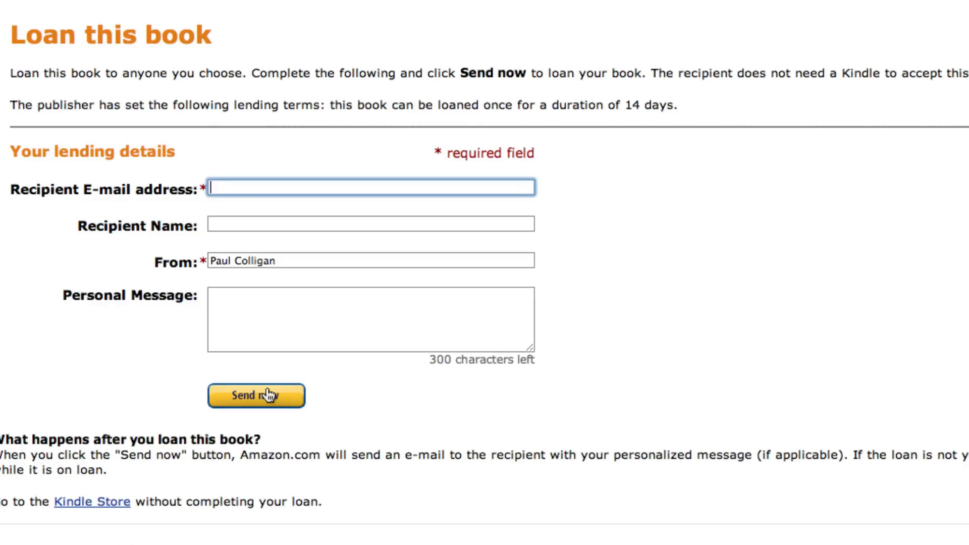
scroll(down, 3)
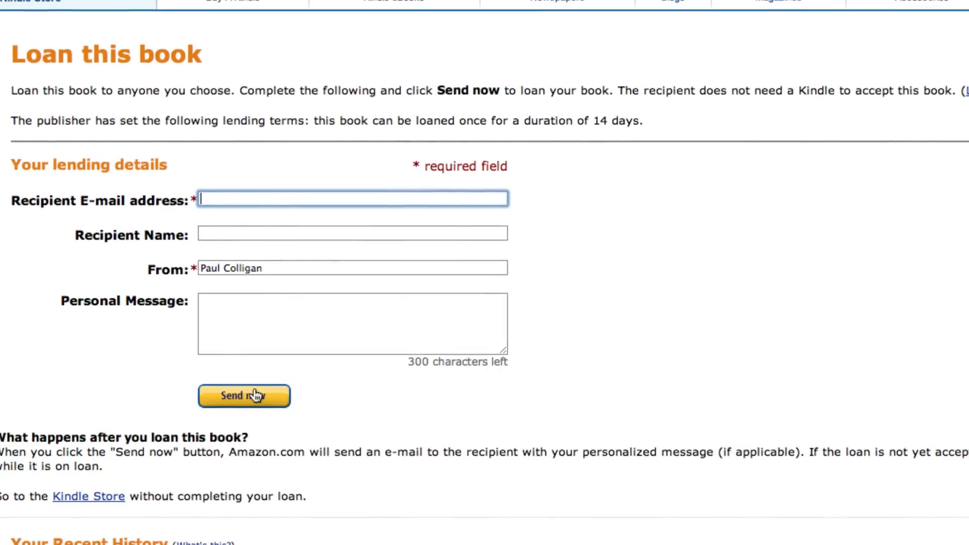
scroll(down, 3)
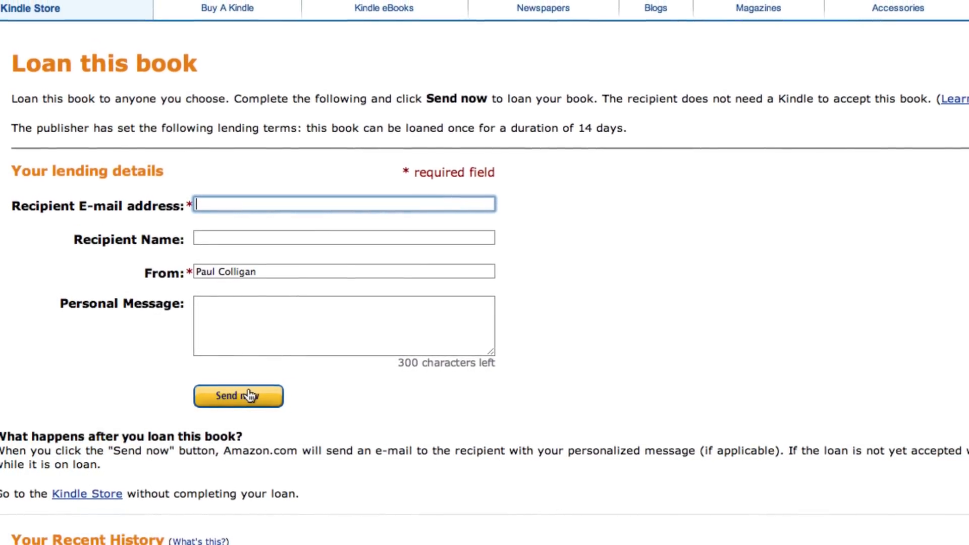